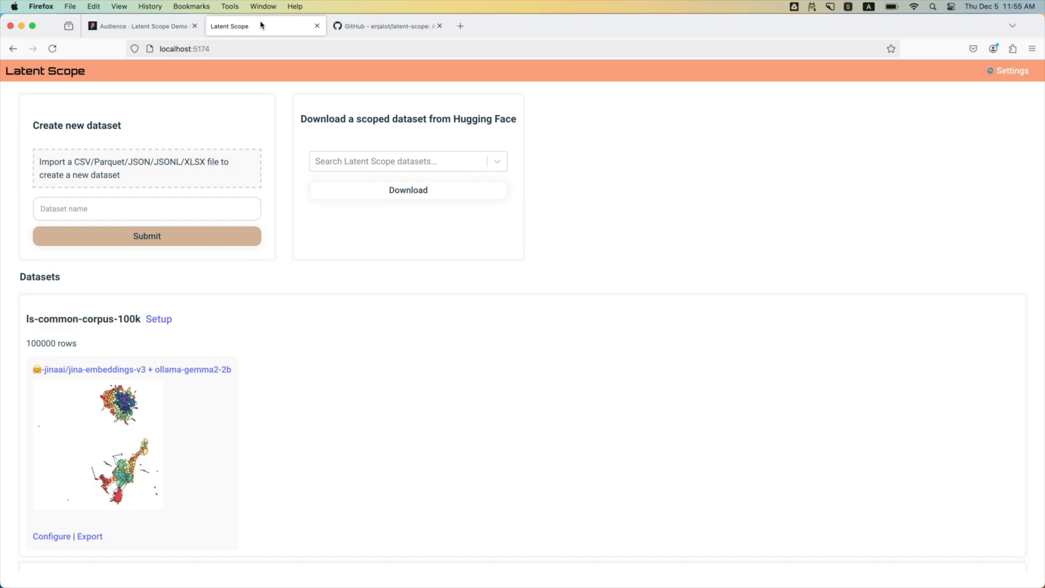
Create the datavis-misunderstood dataset from the dropped CSV and go to its Setup page.
key("cmd+tab")
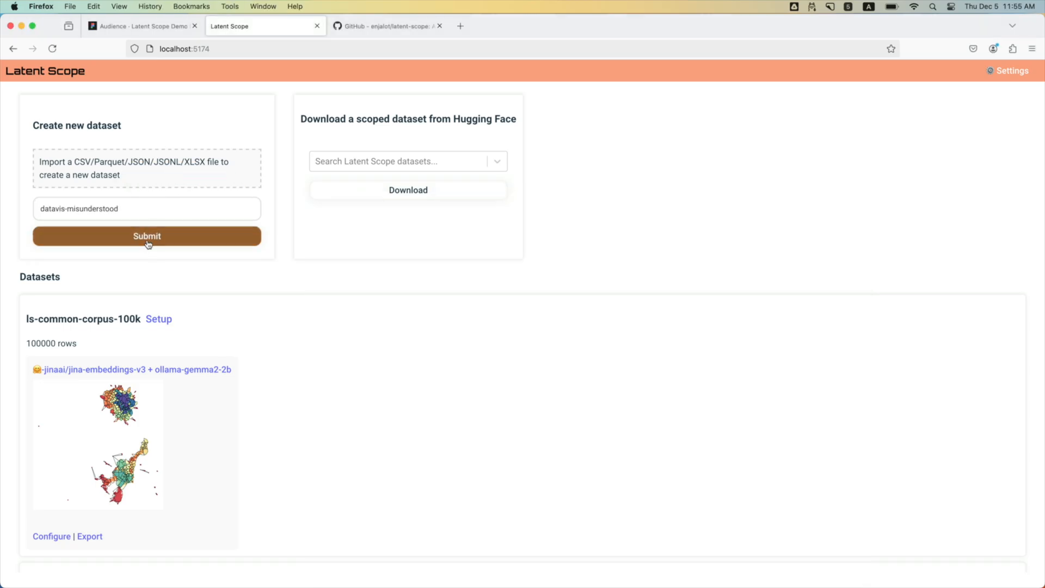
left_click(147, 236)
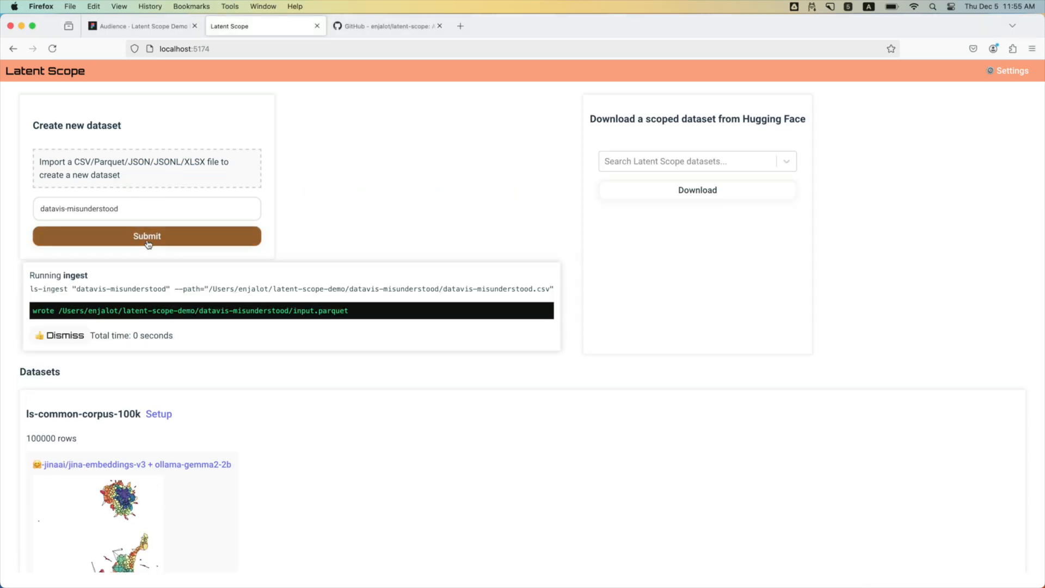
left_click(147, 236)
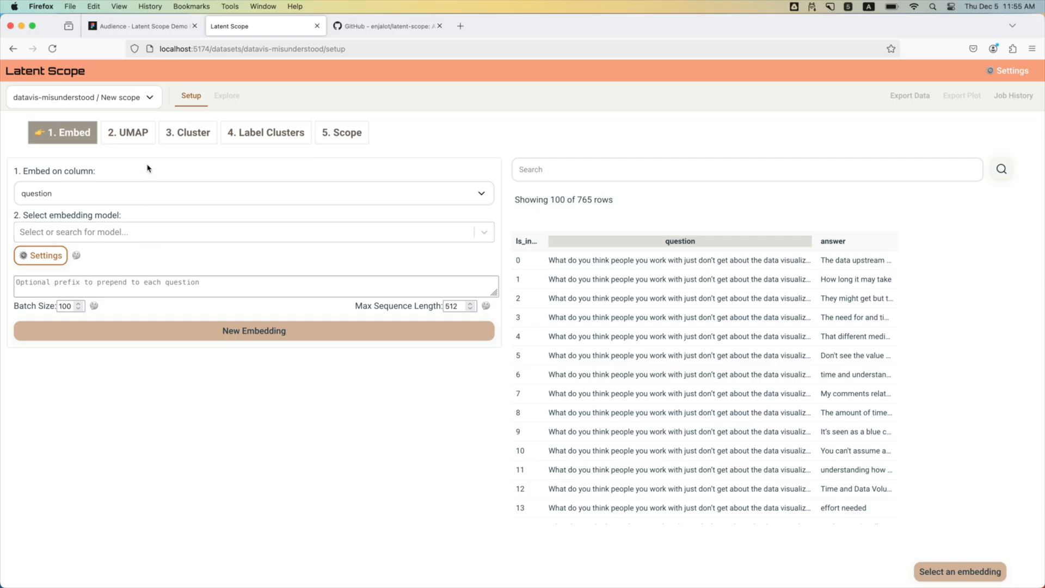
mouse_move(138, 192)
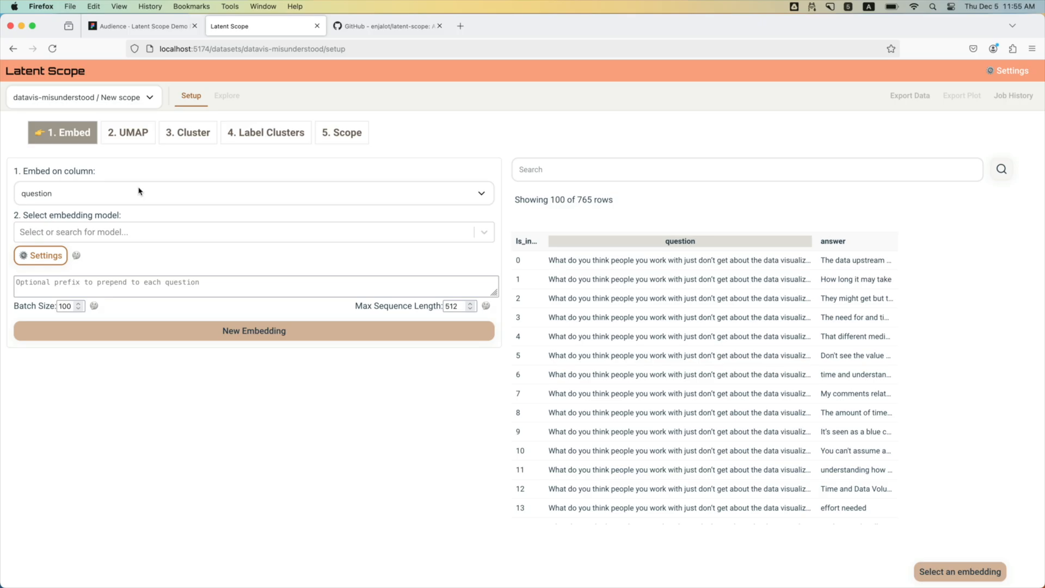
Embed the answer column with sentence-transformers/all-MiniLM-L6-v2 and proceed with embedding-001.
left_click(254, 193)
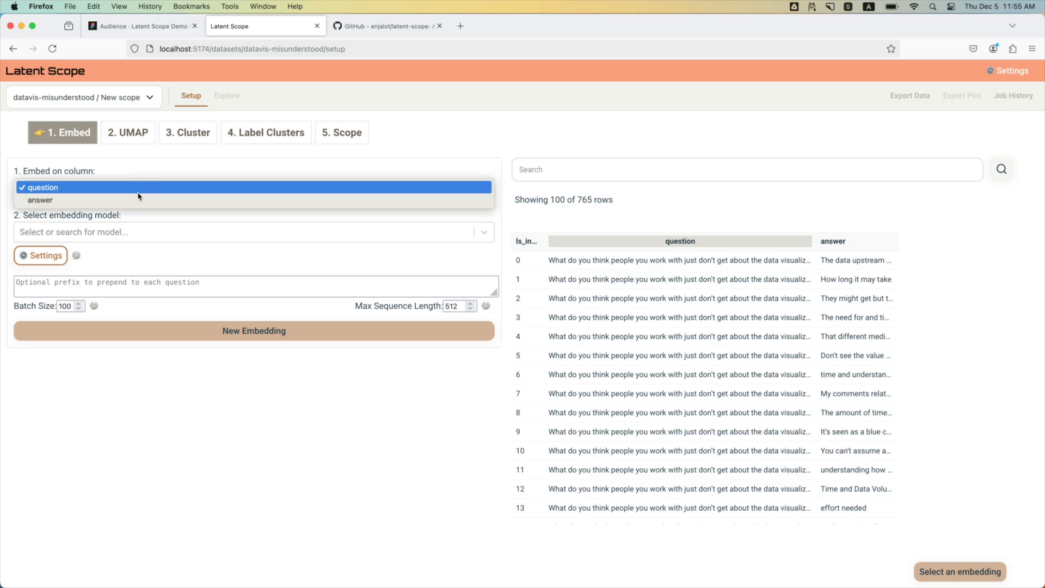
left_click(40, 200)
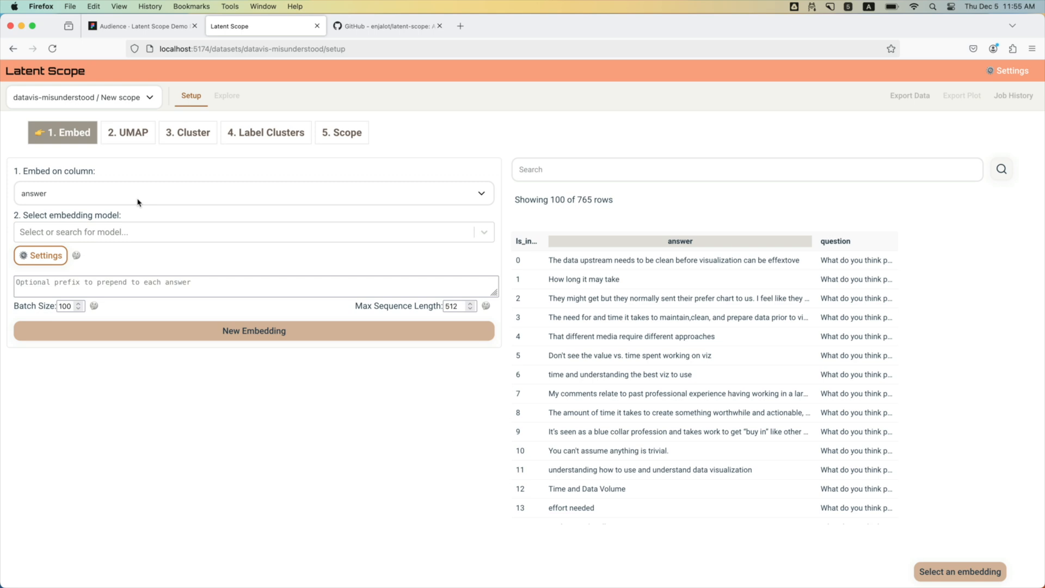
left_click(253, 232)
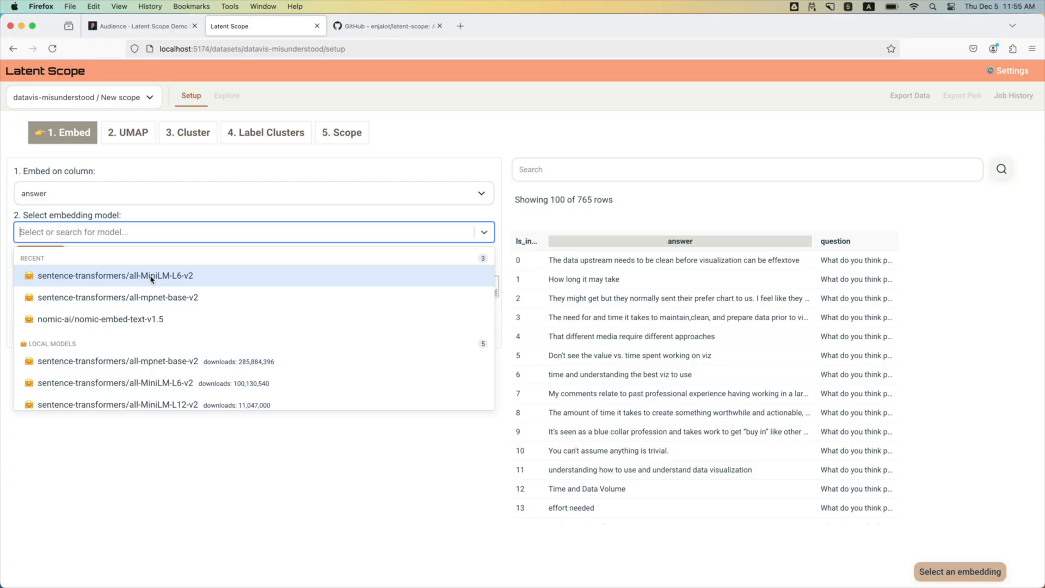
left_click(116, 275)
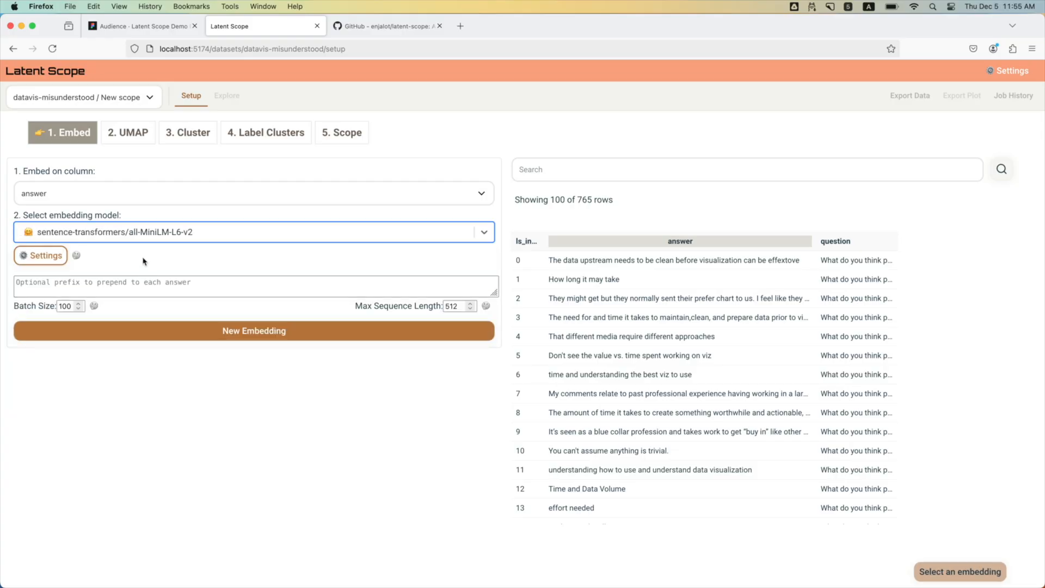
left_click(254, 331)
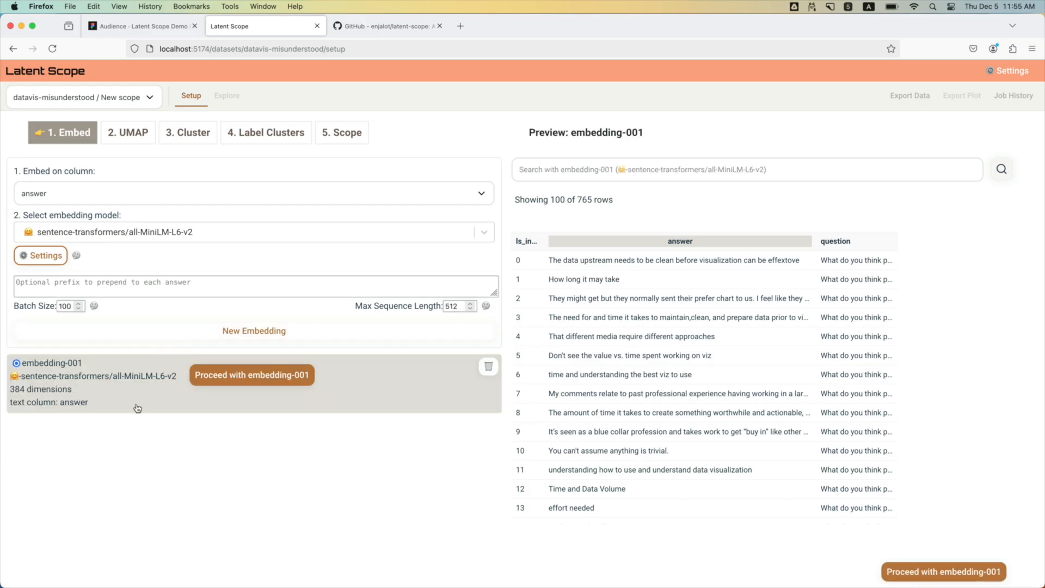
left_click(252, 374)
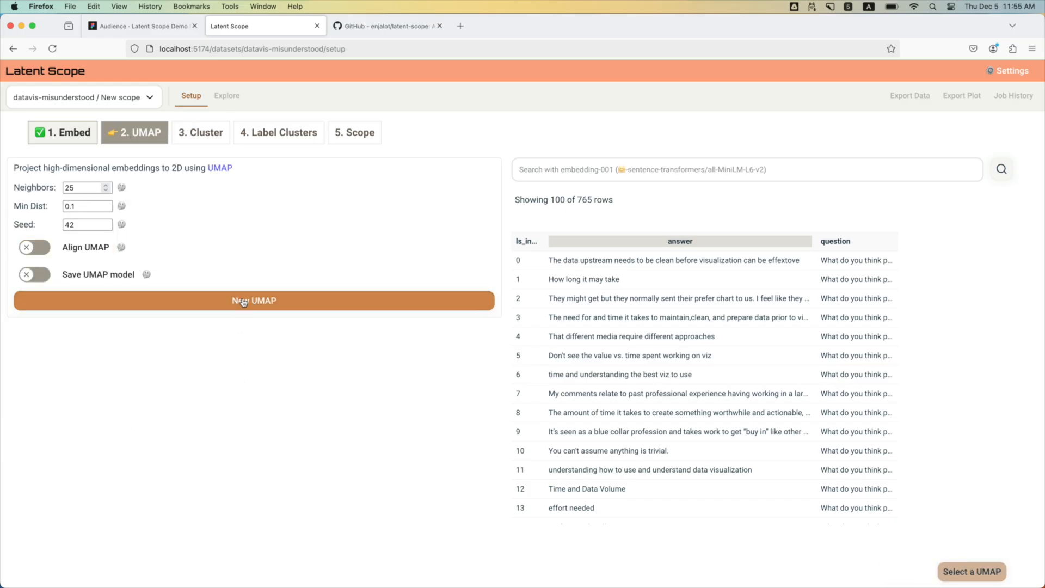
Compute a new UMAP projection and search 'good design' to highlight matching answers.
left_click(254, 300)
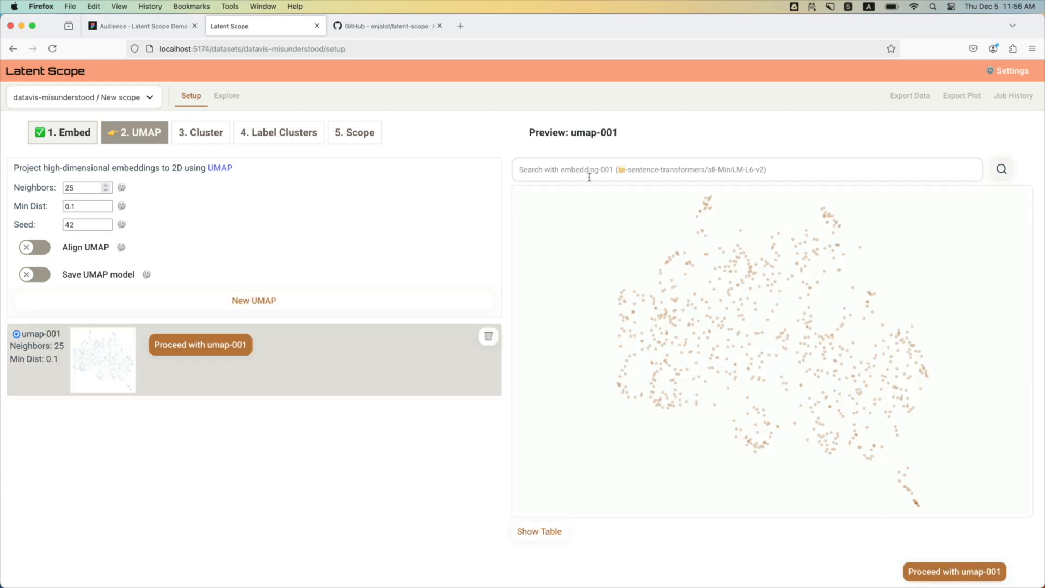
type("good")
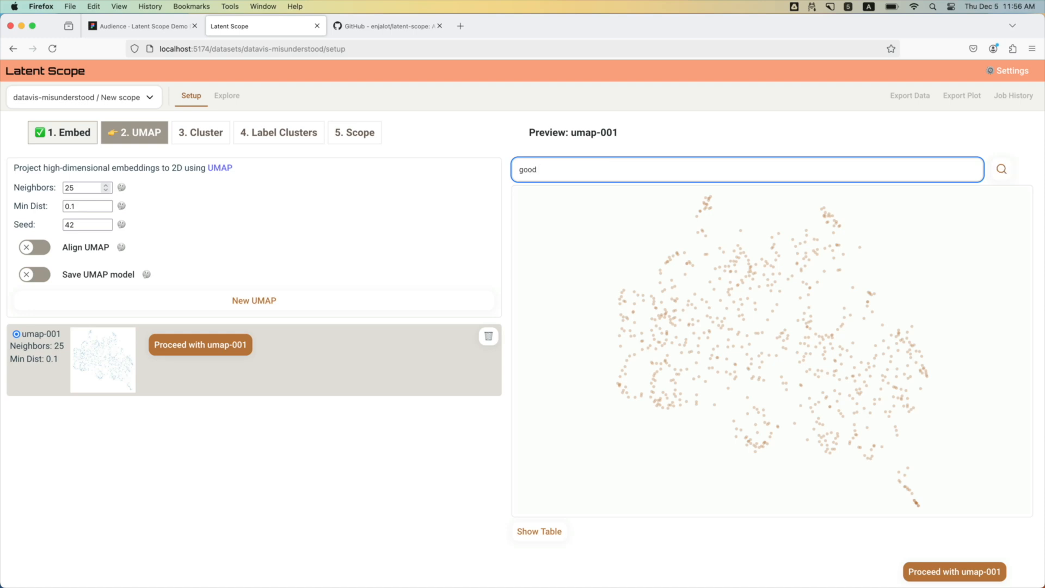
type("design")
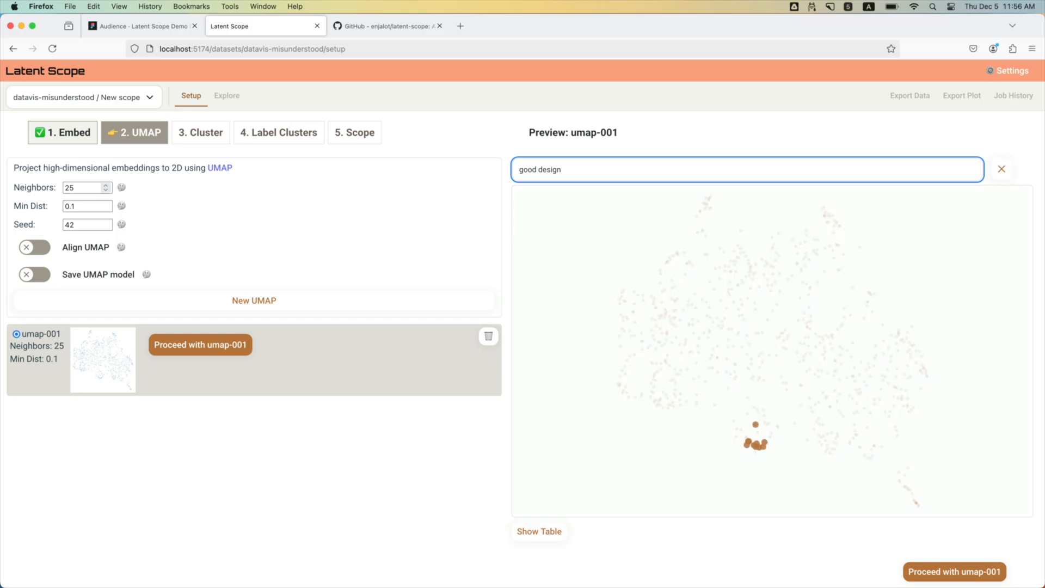
mouse_move(756, 446)
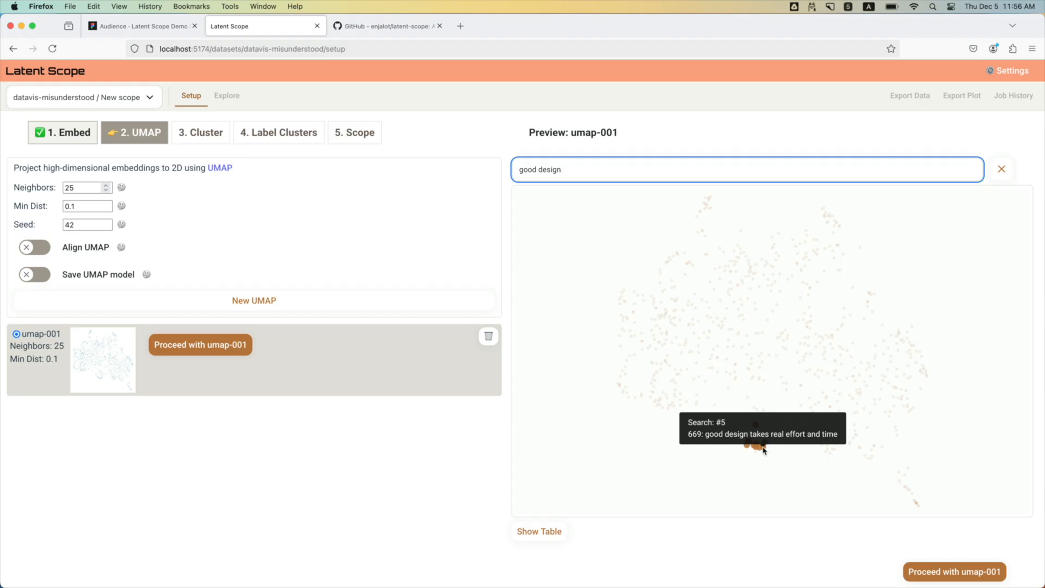
mouse_move(758, 448)
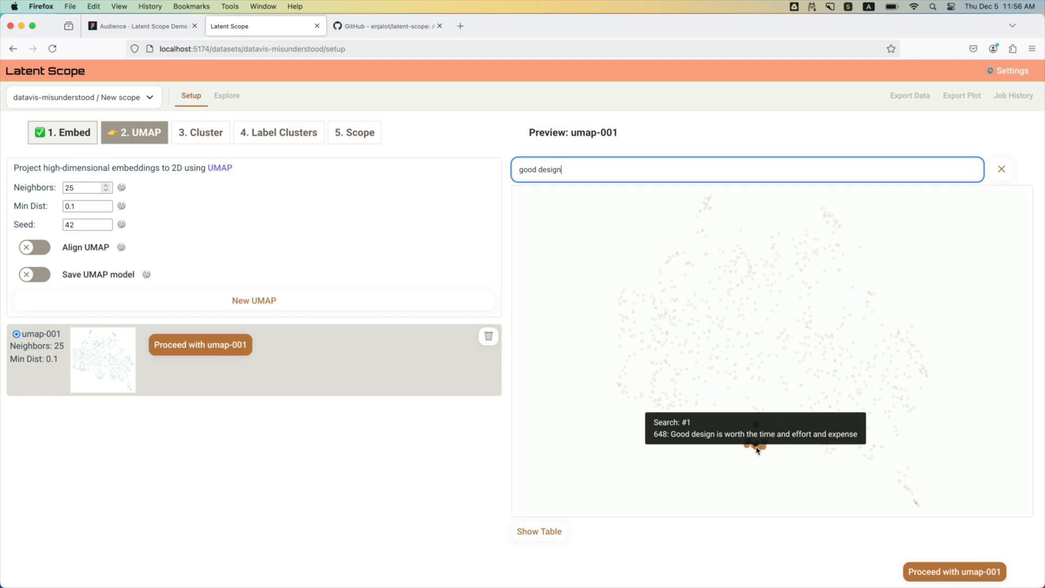
mouse_move(793, 445)
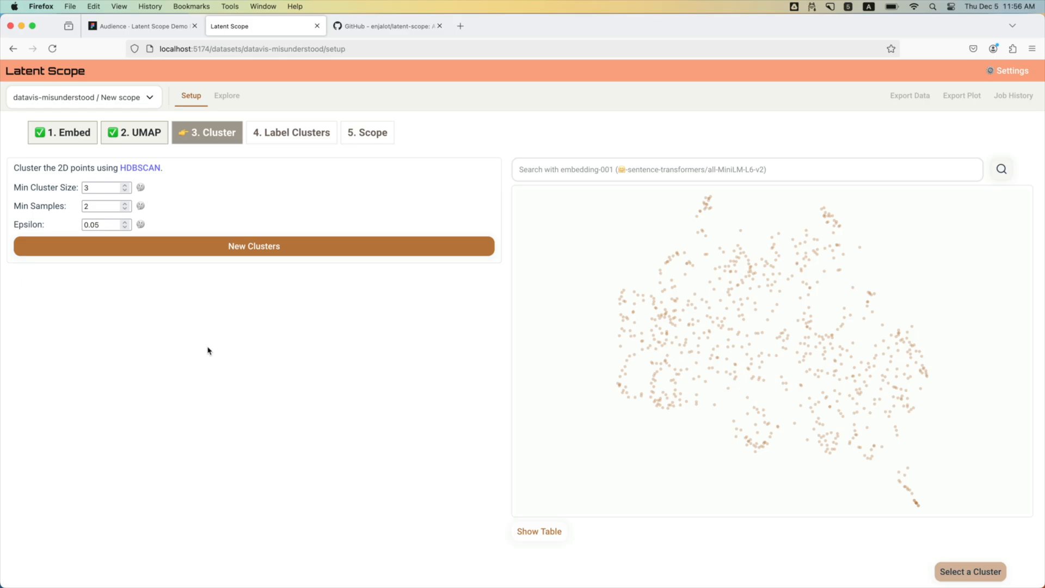
Run New Clusters with default HDBSCAN settings to produce cluster-001.
left_click(254, 246)
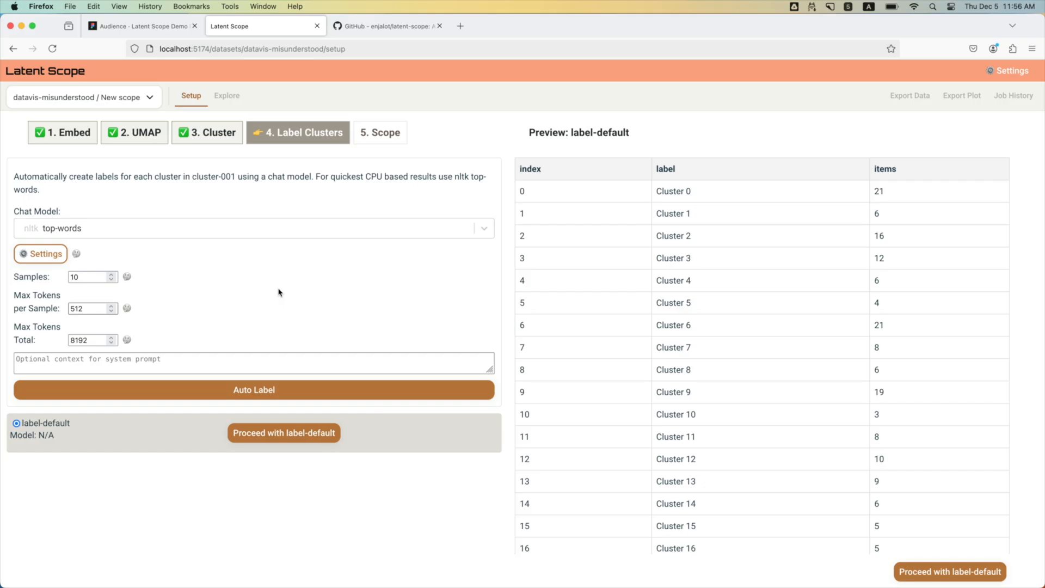
Auto-label clusters with nltk top-words and proceed with labels-001 to the scope step.
left_click(253, 228)
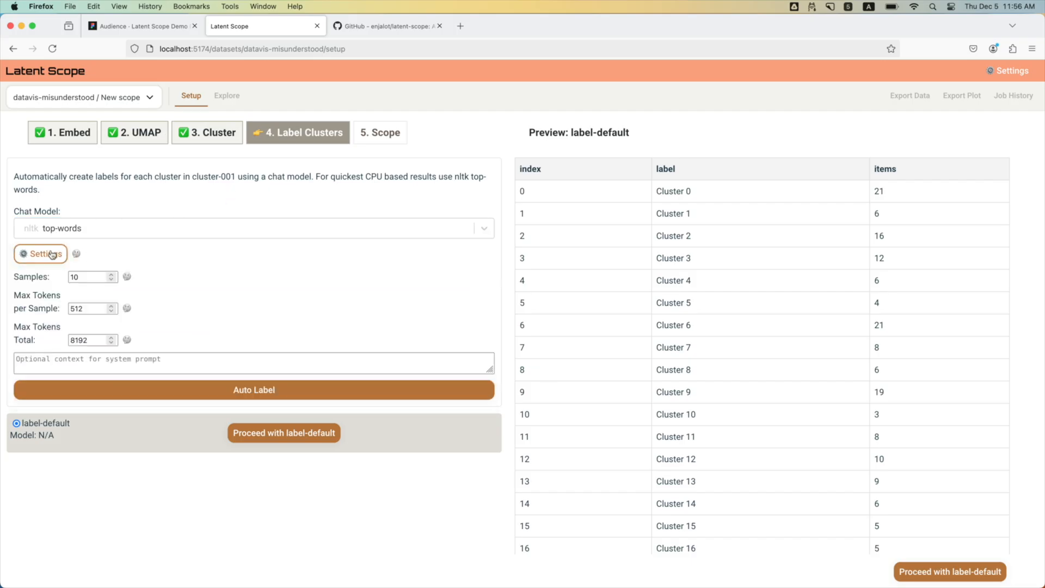
left_click(40, 253)
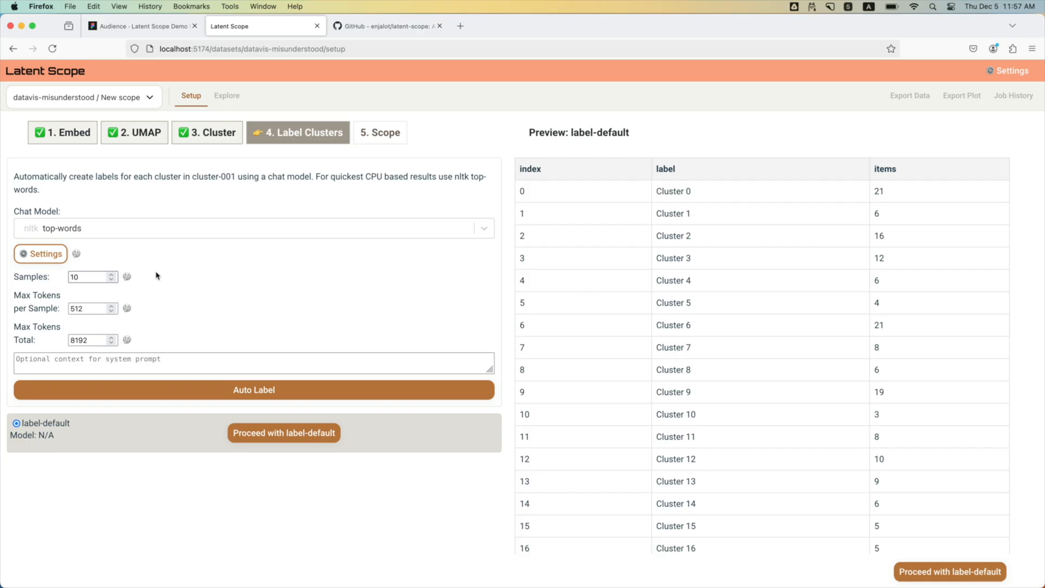
left_click(254, 390)
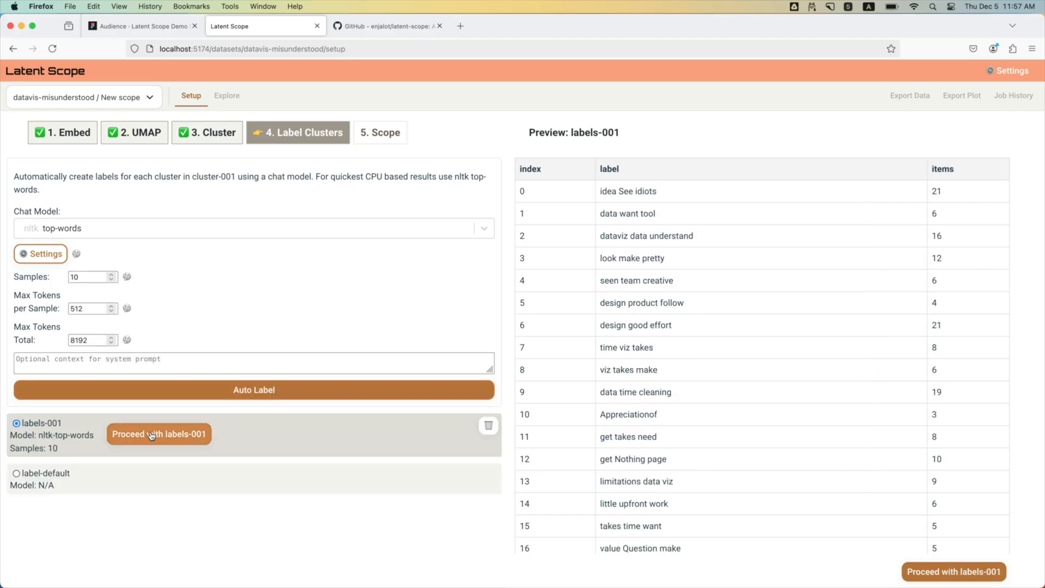
left_click(159, 435)
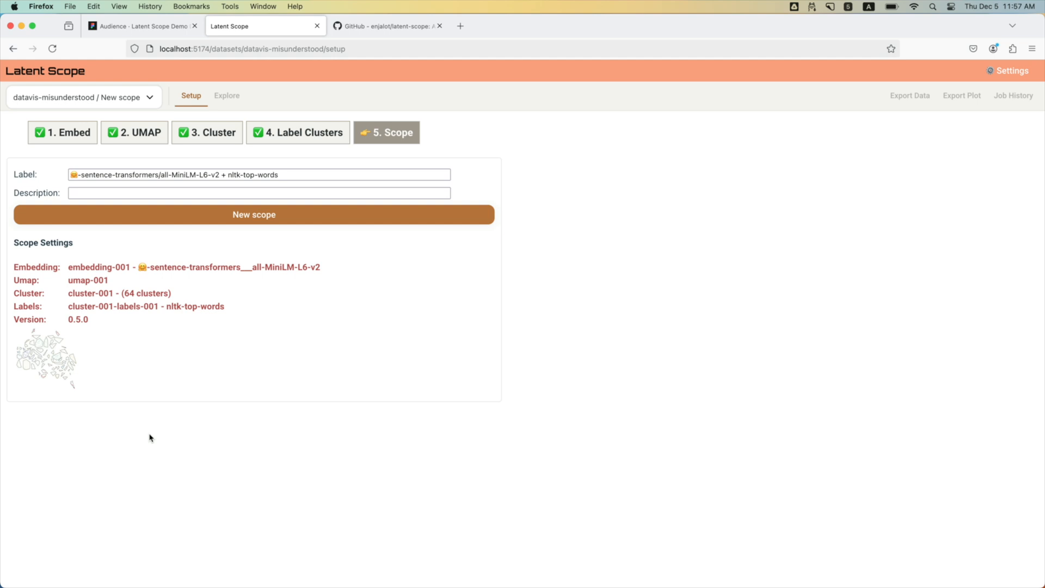
Create the new scope for datavis-misunderstood and return to the datasets home.
left_click(253, 215)
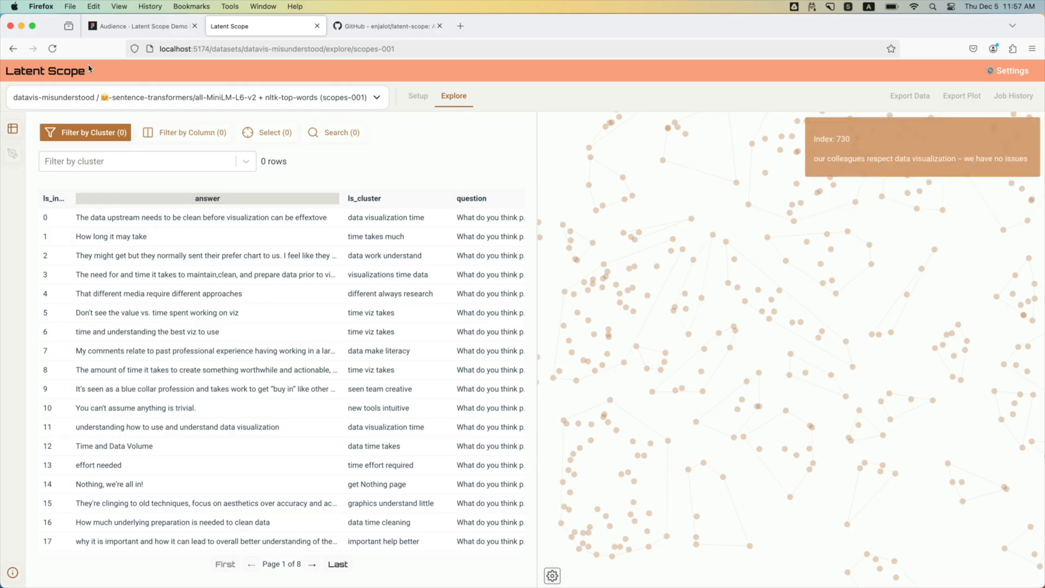
left_click(45, 71)
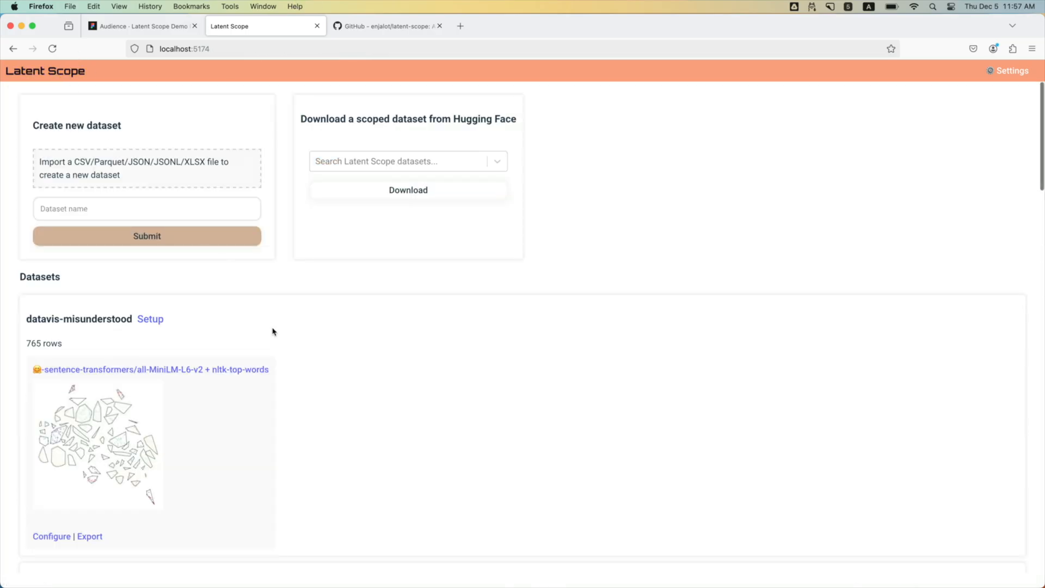
scroll("down", 3)
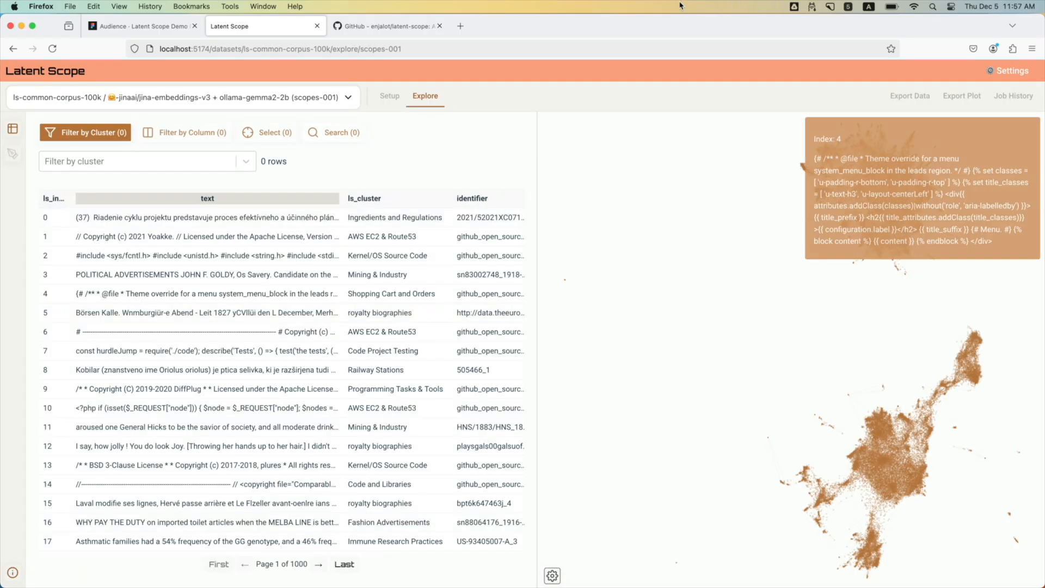
mouse_move(811, 273)
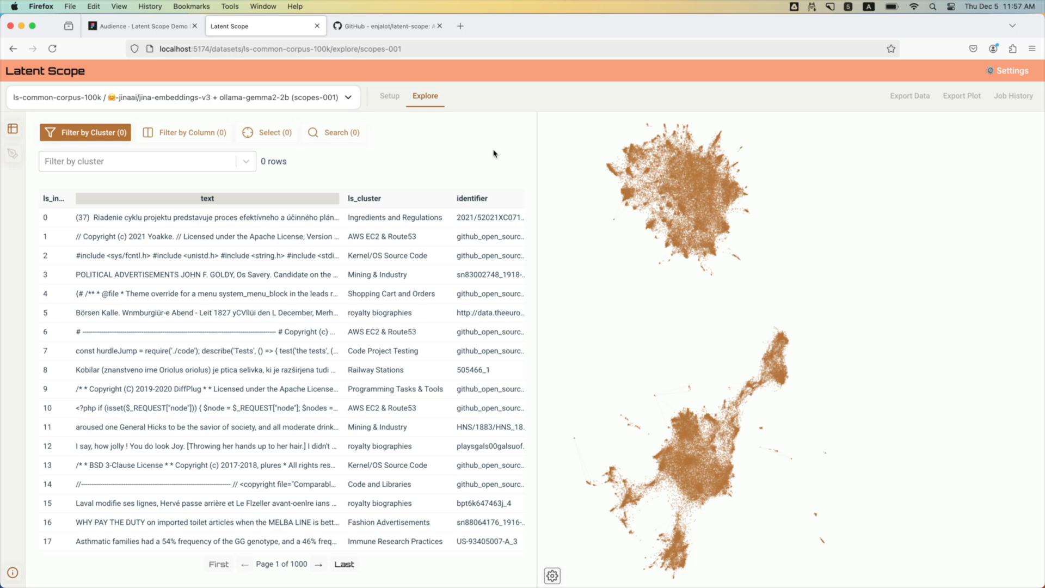
mouse_move(174, 171)
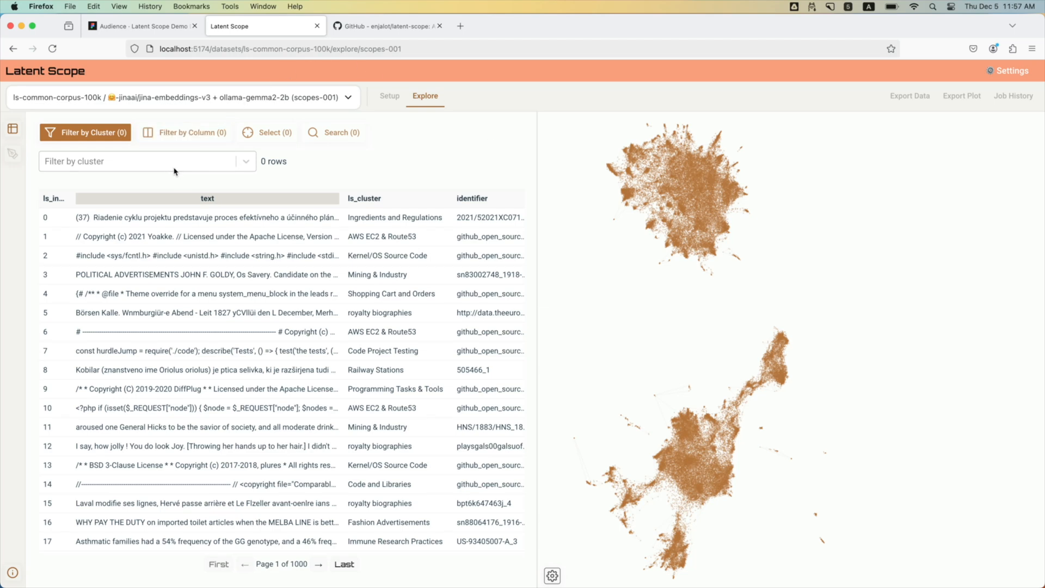
Filter ls-common-corpus-100k to cluster '145: Animal Genera' and browse its 952 rows.
type("anim")
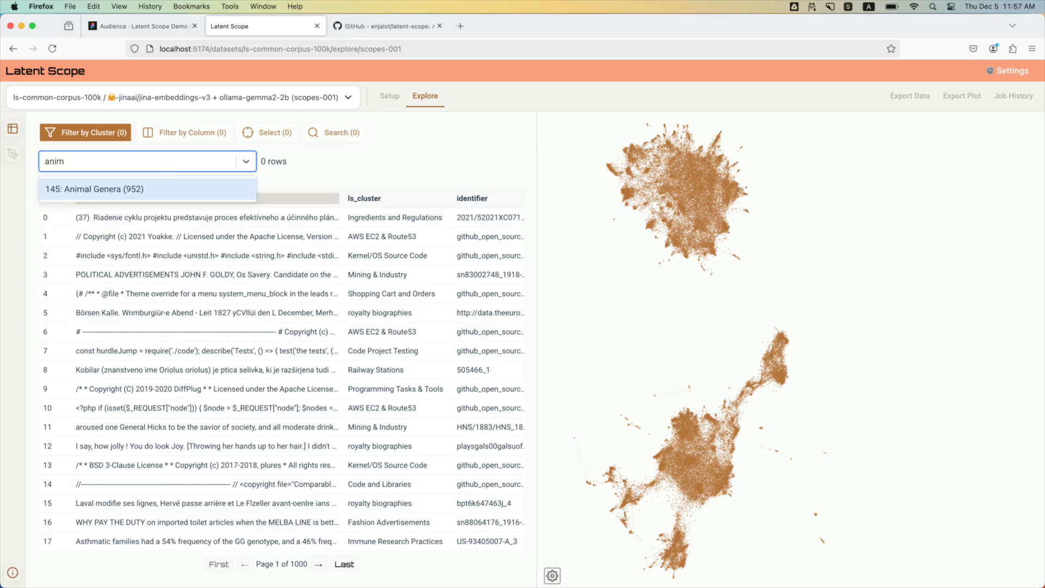
left_click(96, 189)
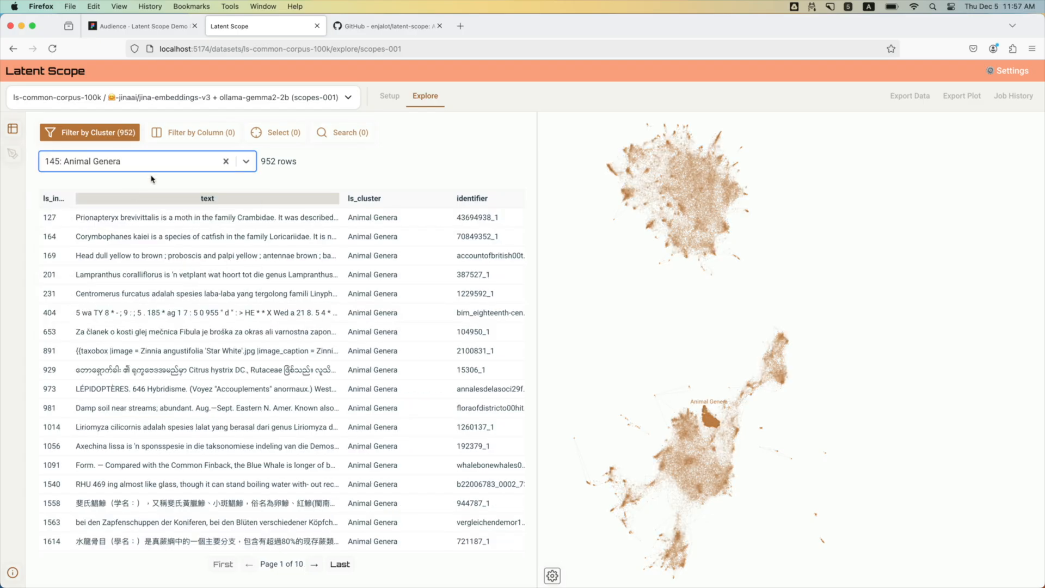
mouse_move(391, 175)
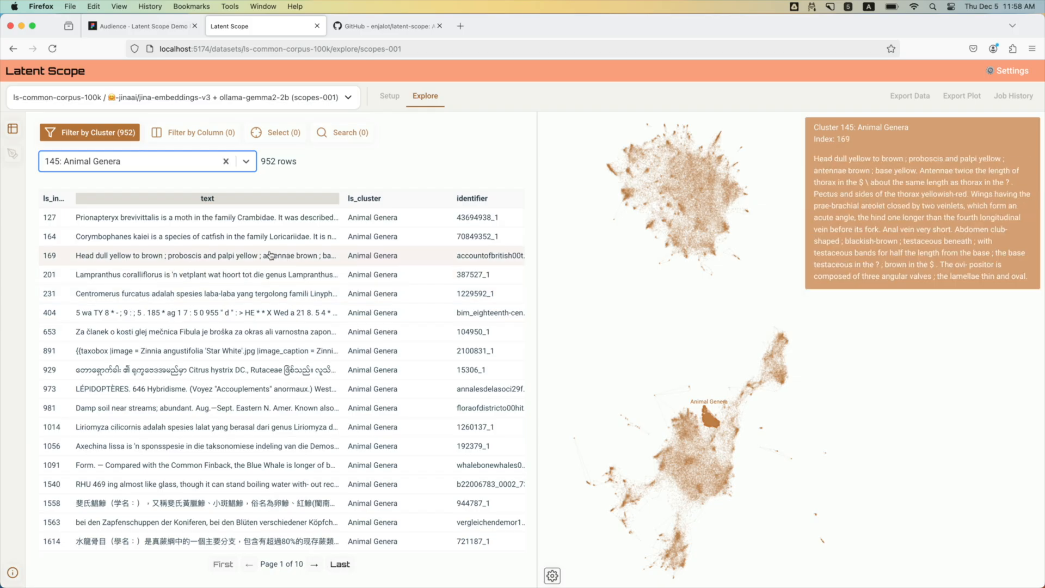
mouse_move(179, 465)
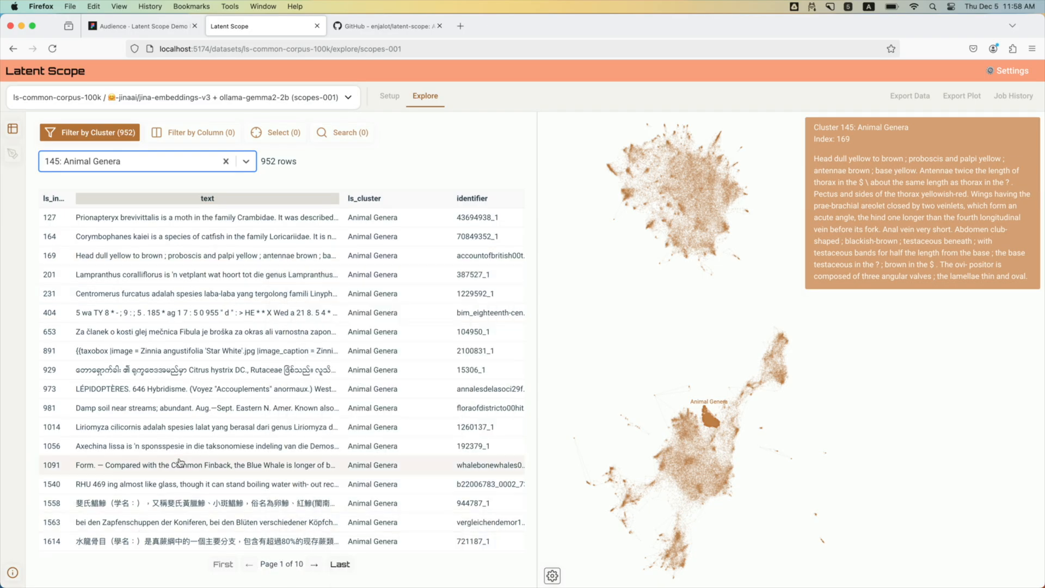
scroll("down", 3)
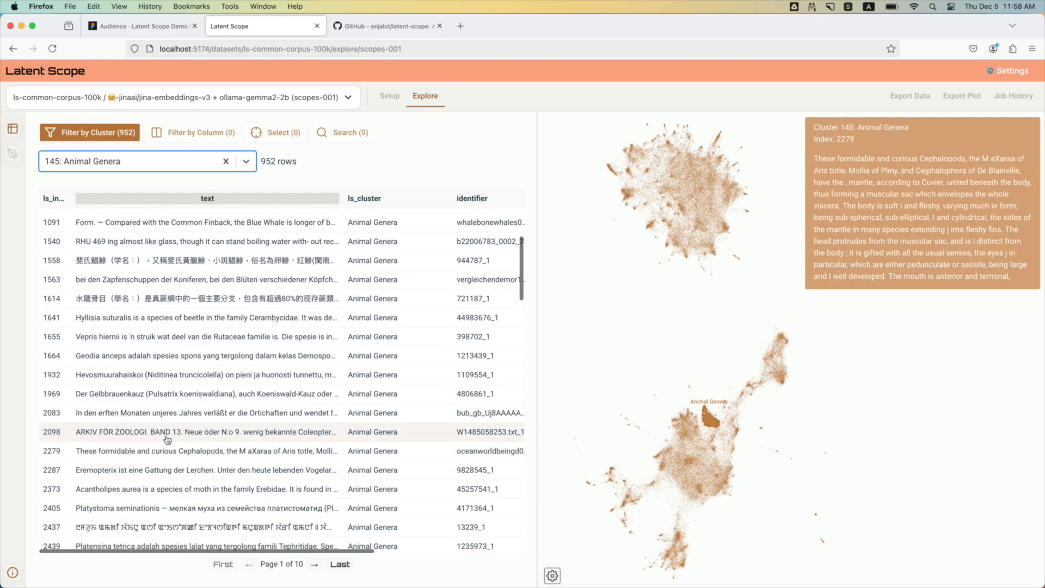
left_click(200, 371)
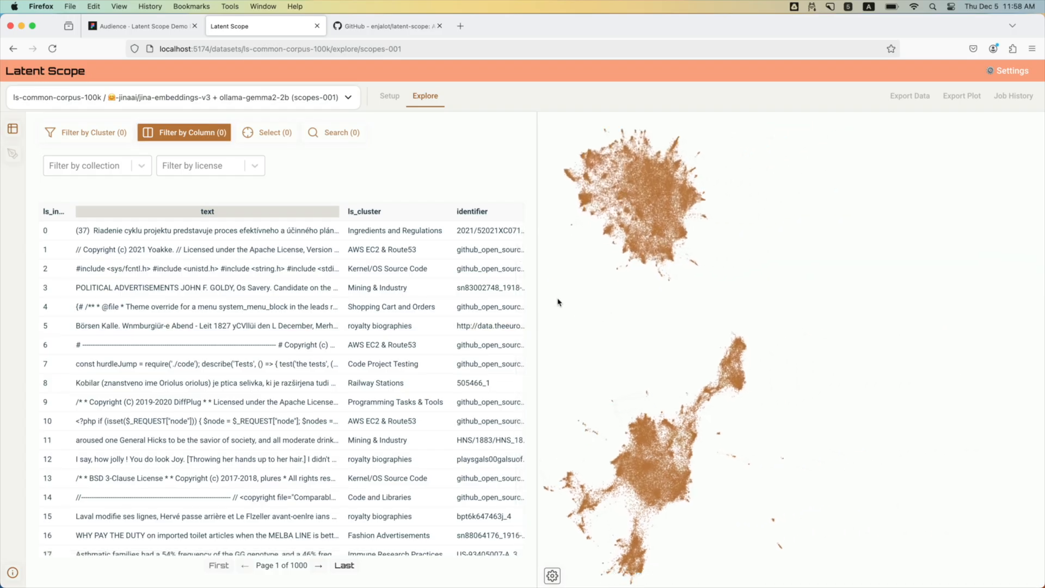
Filter by collection to Github OpenSource rows, then clear that filter.
left_click(87, 166)
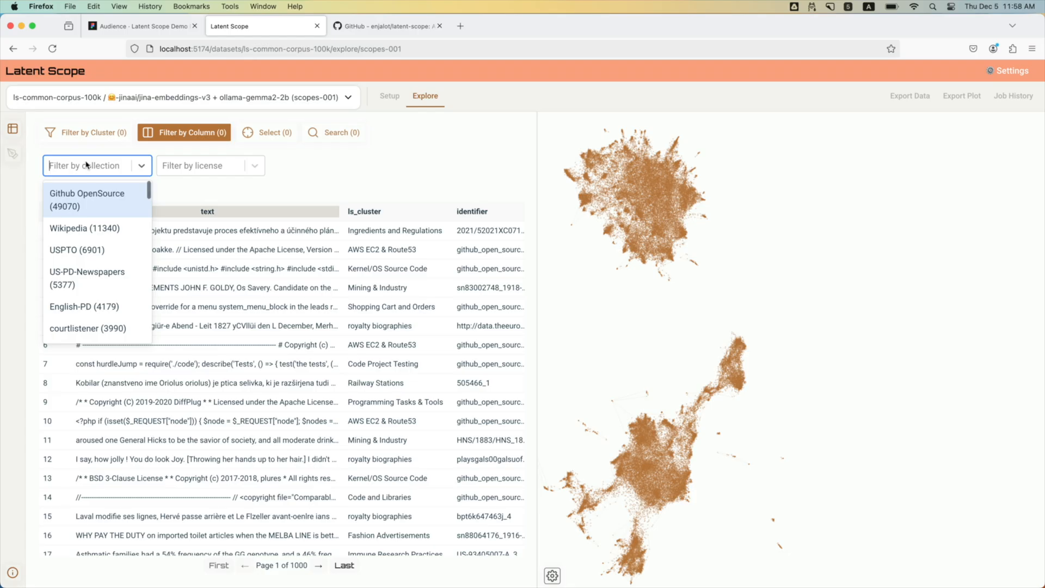
left_click(87, 199)
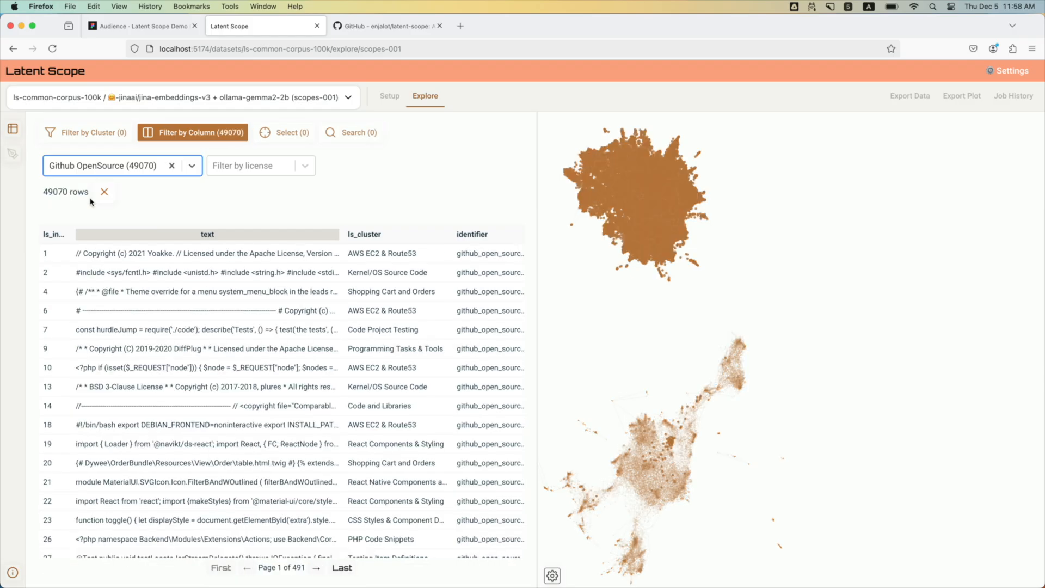
mouse_move(171, 172)
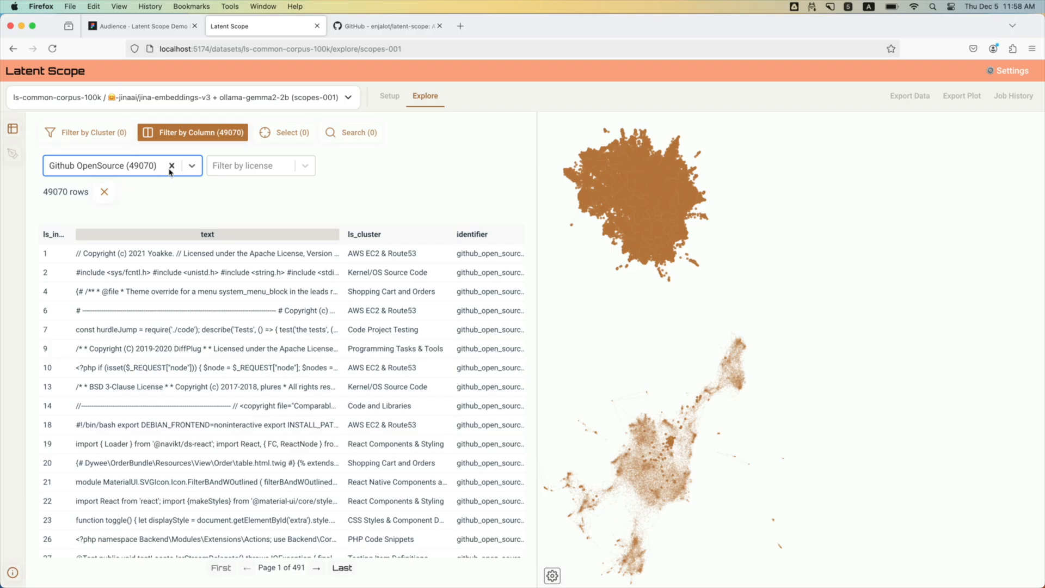
left_click(171, 165)
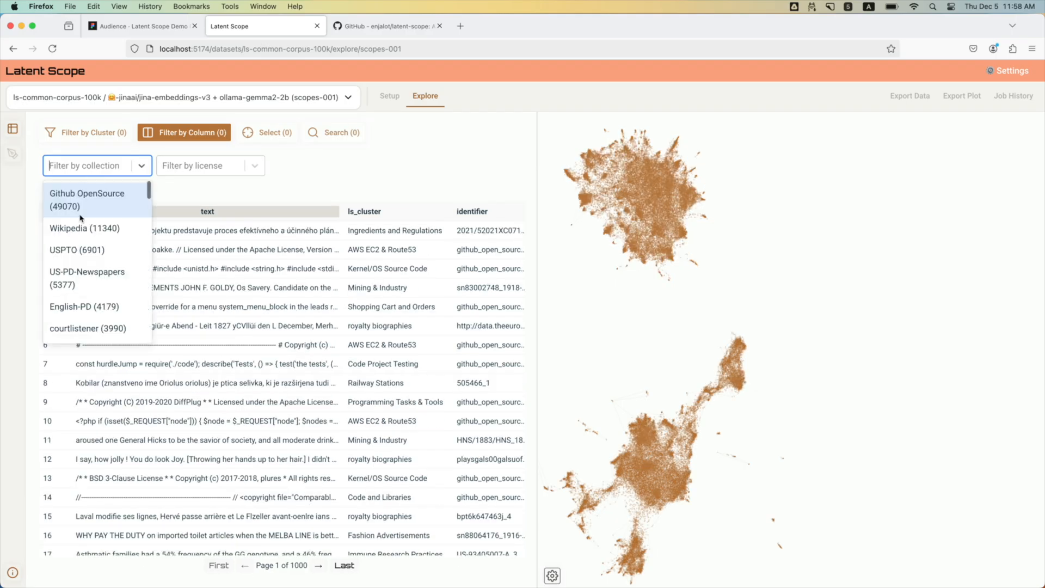
Filter to US-PD-Newspapers rows, then switch the collection to French-PD-Newspapers.
scroll("down", 3)
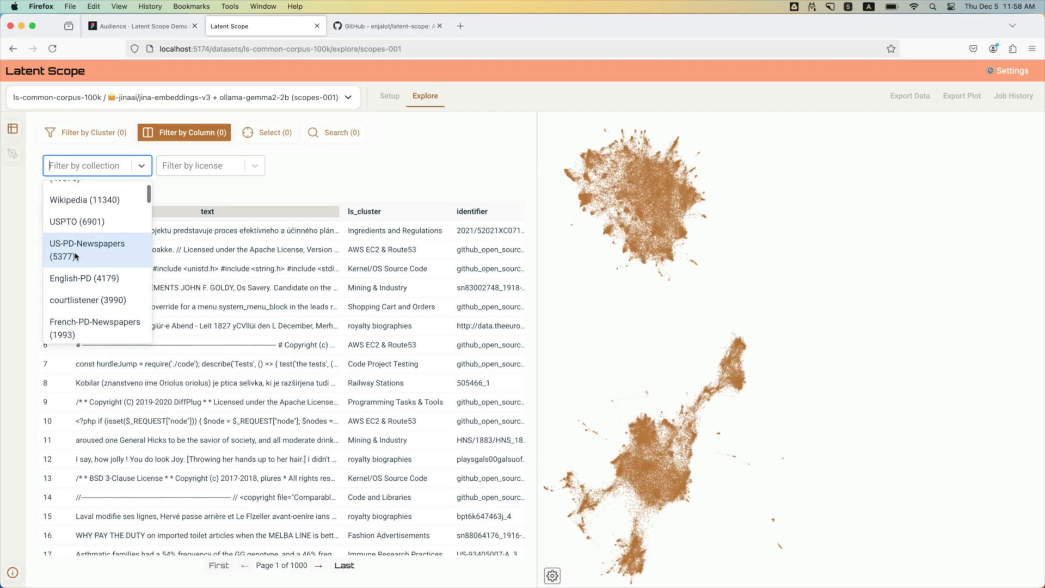
left_click(87, 249)
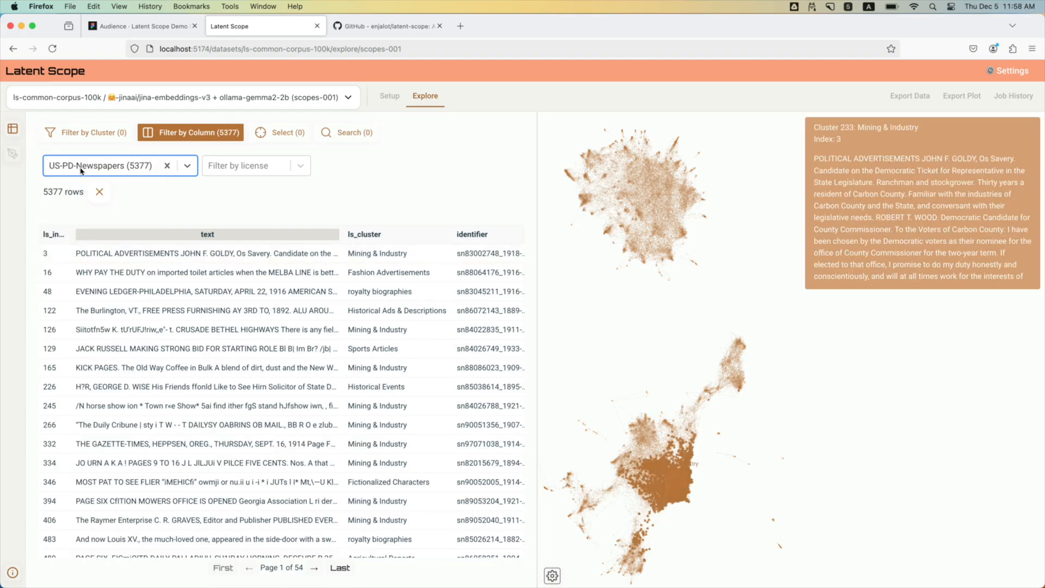
left_click(186, 166)
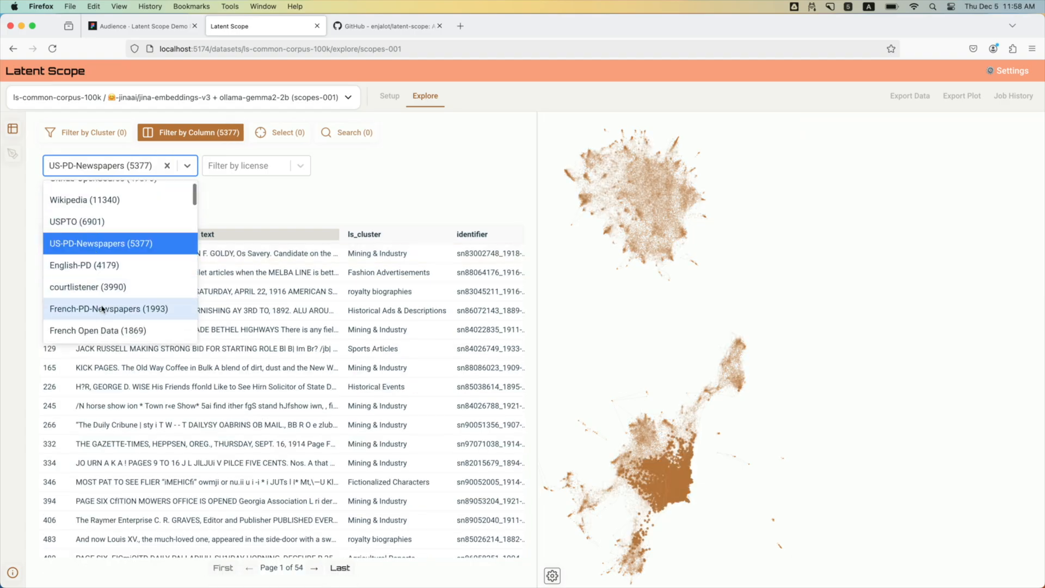
left_click(98, 309)
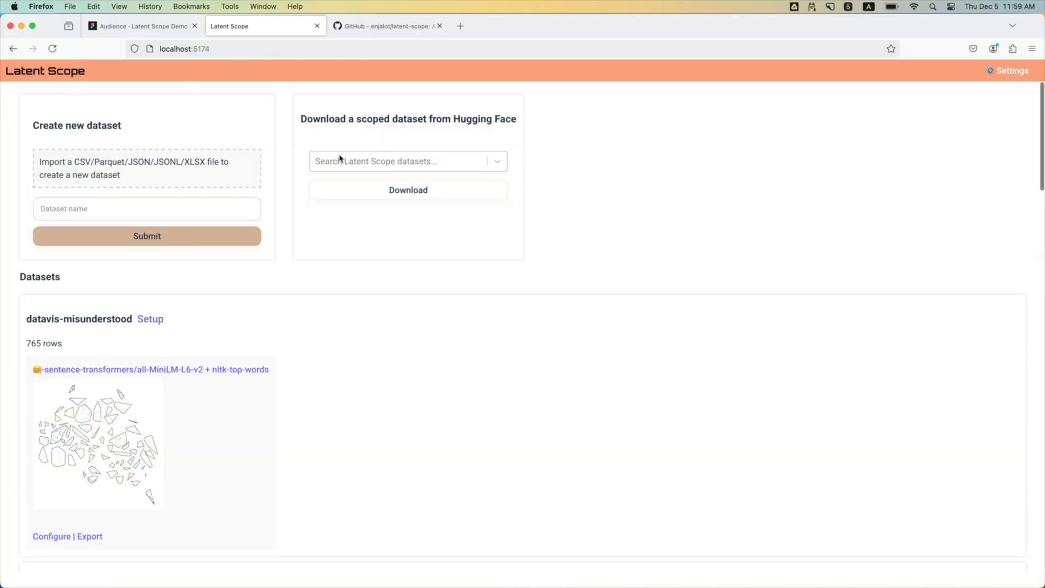
Open the Hugging Face scoped-dataset download list showing ls-squad and ls-common-corpus-100k.
left_click(406, 162)
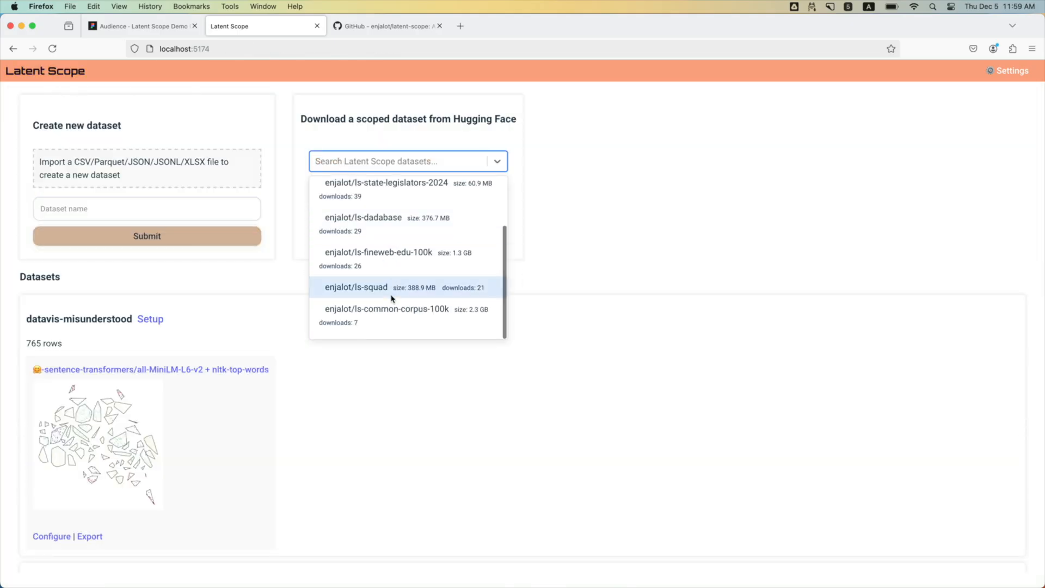